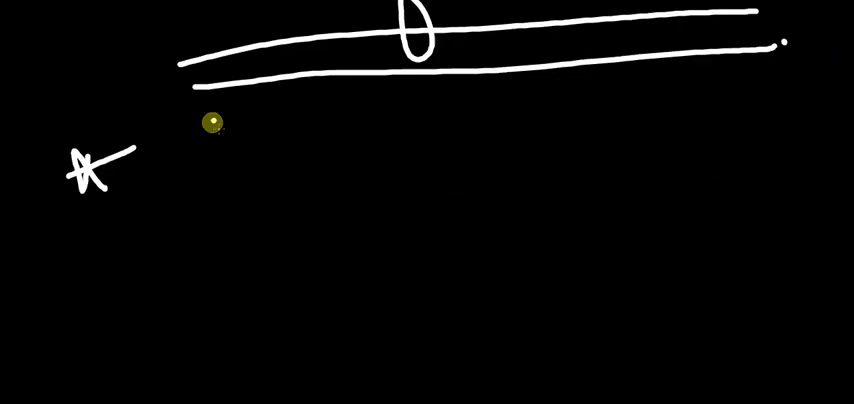
Step: Handwrite 'Accounting Cost' beside the star and 'Economic Cost' beneath it
left_click_drag(212, 118, 235, 168)
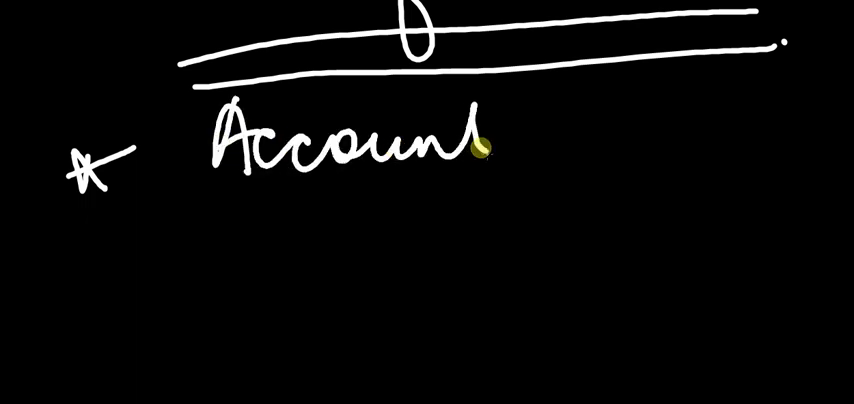
left_click_drag(480, 145, 630, 110)
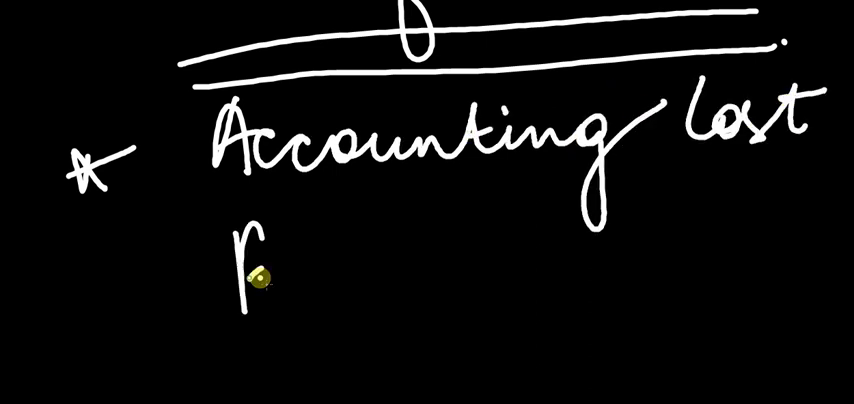
left_click_drag(240, 270, 510, 290)
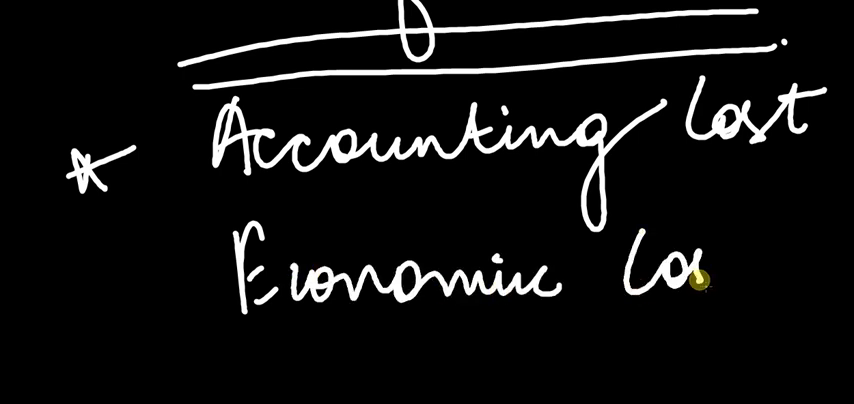
type("Lost")
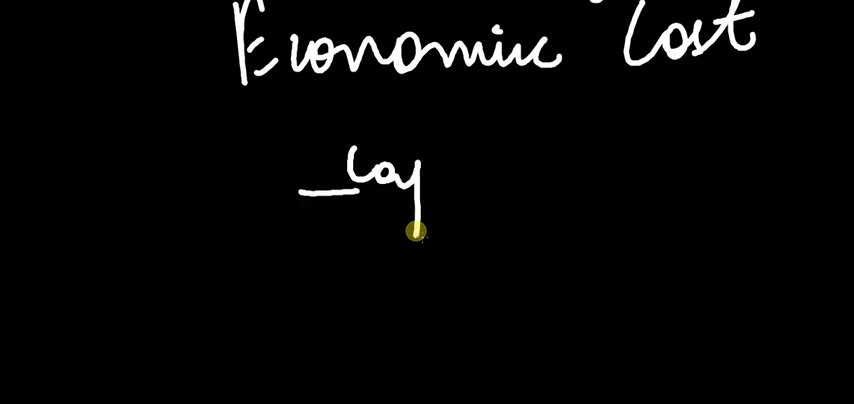
Step: Write capital and wages under accounting, bracket them, and begin 'opportunity cost'
left_click_drag(415, 228, 370, 300)
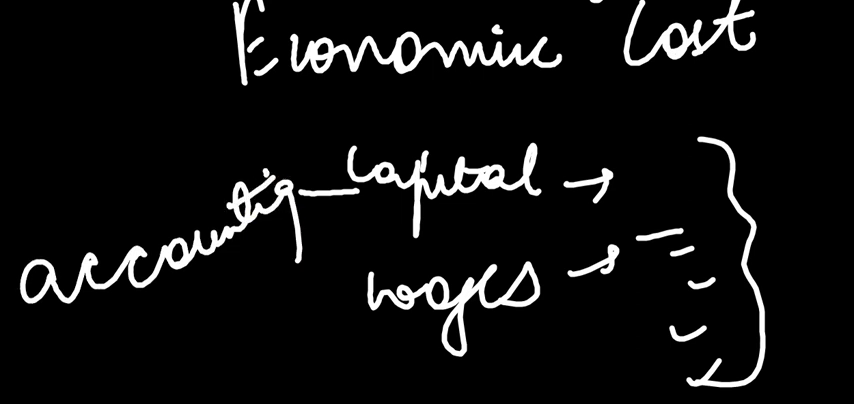
scroll("down", 3)
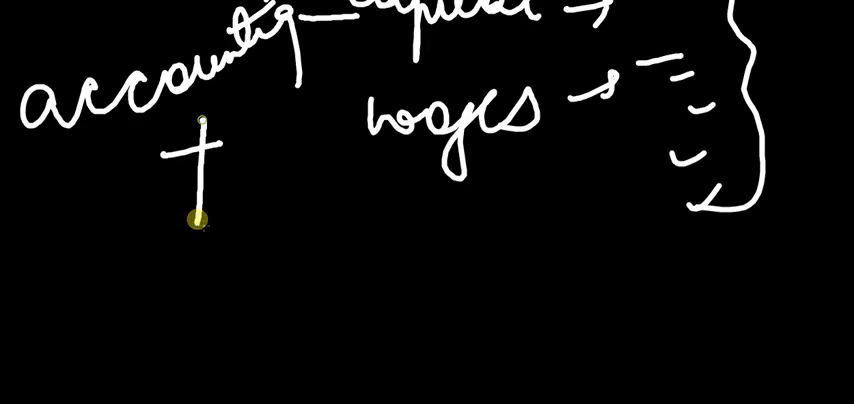
type("op")
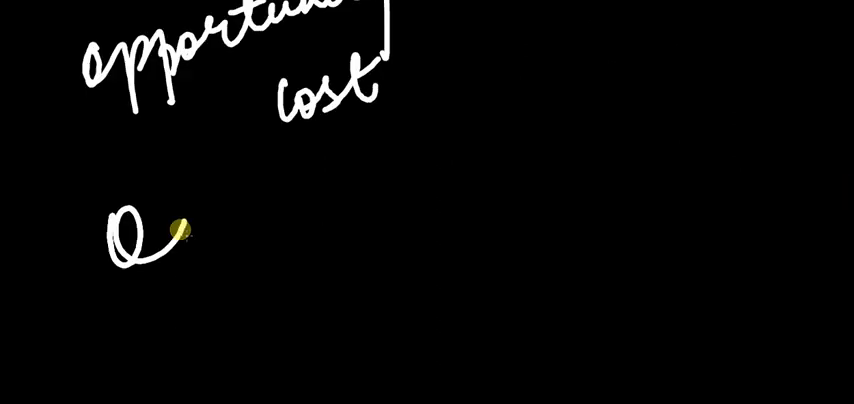
Step: Write the arrowed definition 'input in its best alternative use' under opportunity cost
left_click_drag(180, 230, 365, 255)
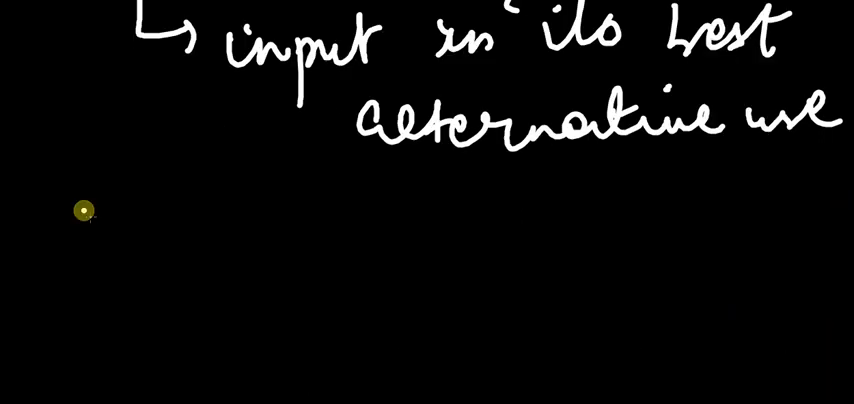
Step: Draw circled 'eg', 'Individual owner', 'wage' and 'own firm', linked by arrows
left_click_drag(85, 210, 60, 305)
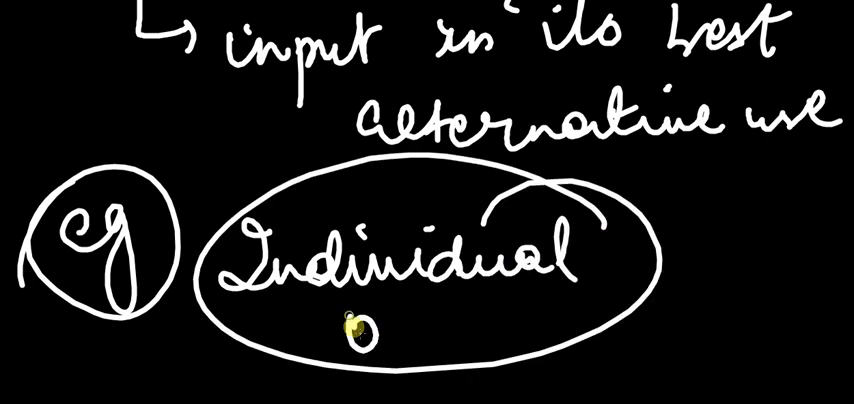
type("owner")
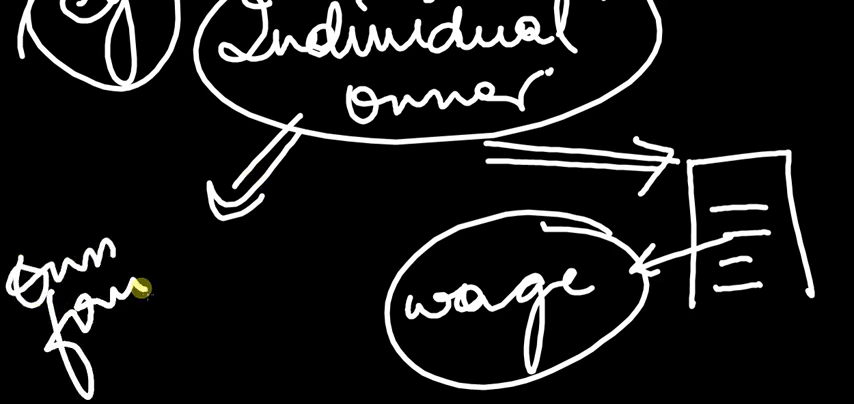
left_click_drag(140, 285, 370, 240)
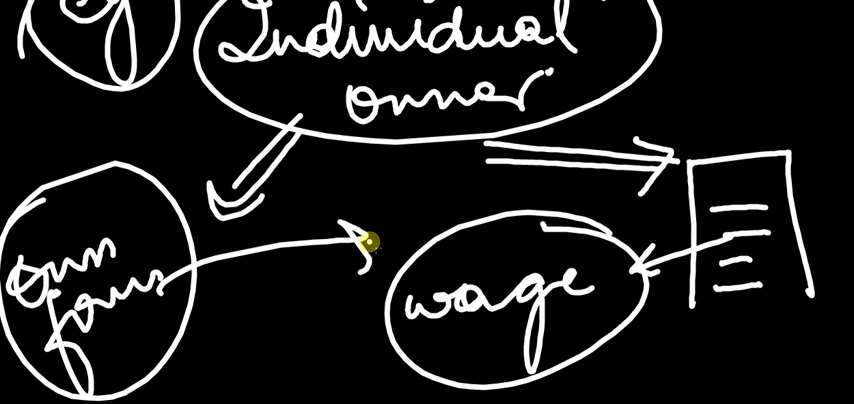
scroll("down", 3)
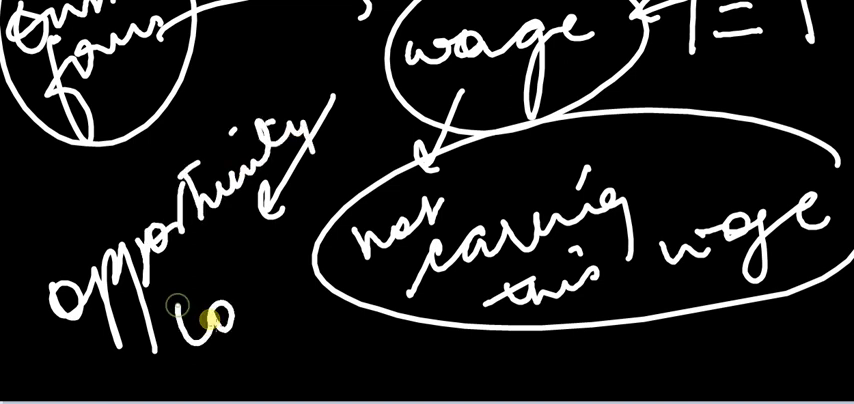
Step: Label 'not earning this wage' as the owner's opportunity cost with an arrow
left_click_drag(200, 310, 295, 232)
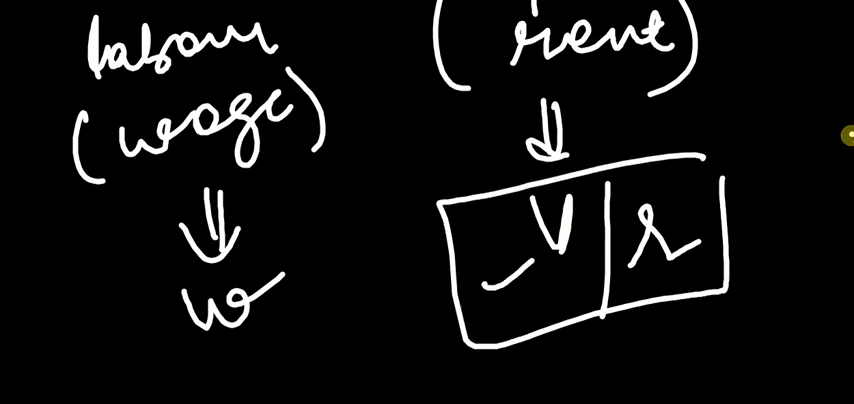
Step: Write '1) There are only two inputs: labour & capital', arrowed to labour hours and machine hours
scroll("down", 3)
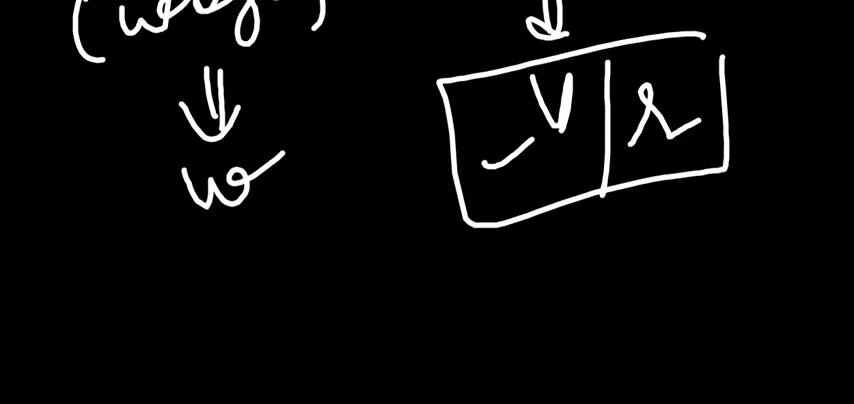
scroll("down", 3)
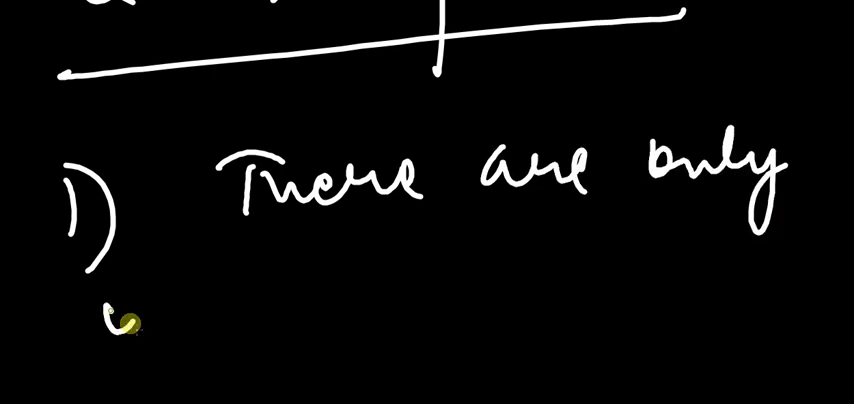
type("inputs : labour &")
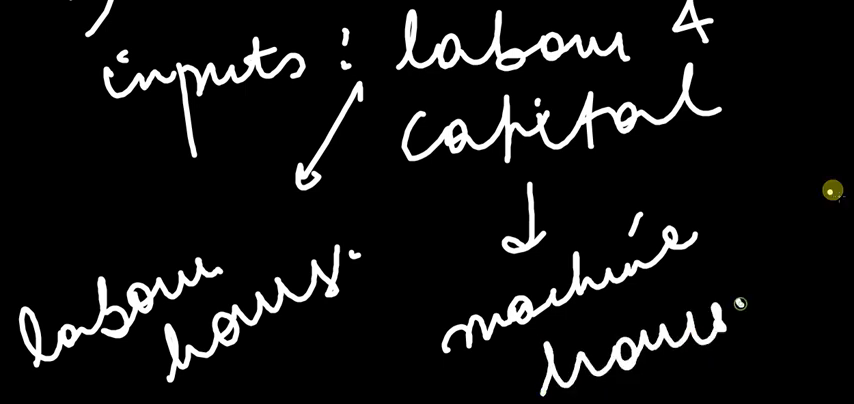
scroll("down", 3)
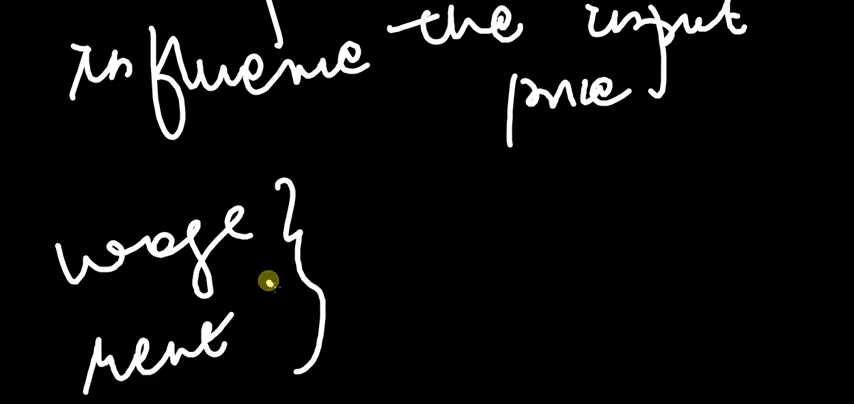
Step: Arrow the bracketed wage and rent to 'given' and 'market price'
left_click_drag(265, 281, 470, 231)
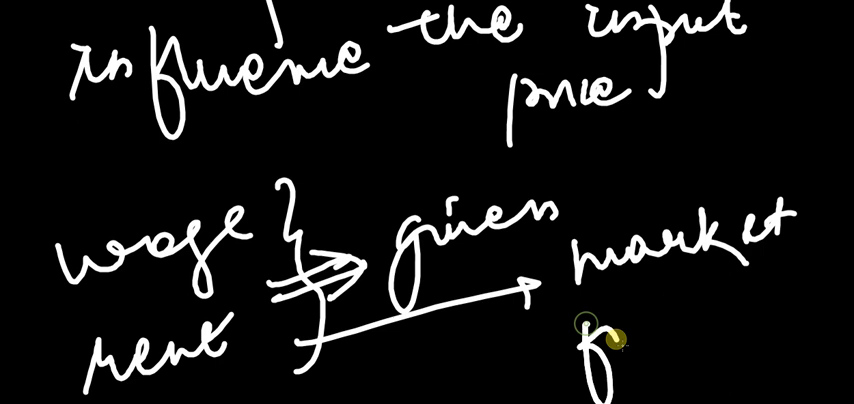
left_click_drag(610, 330, 700, 190)
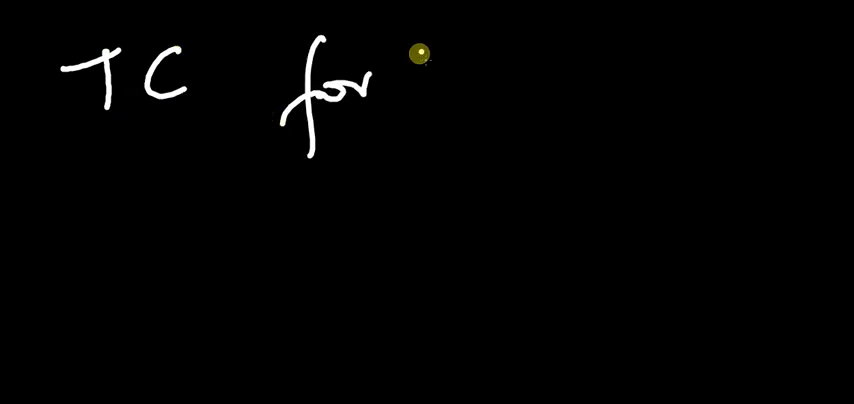
Step: Write 'TC for' and red '(wage/1 lab)(labour)', labelled 'wage paid' and 'rent paid'
left_click_drag(420, 60, 600, 75)
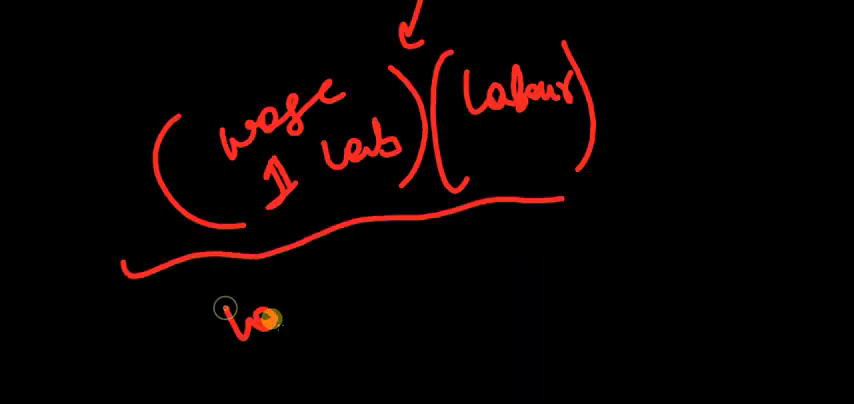
left_click_drag(240, 320, 450, 300)
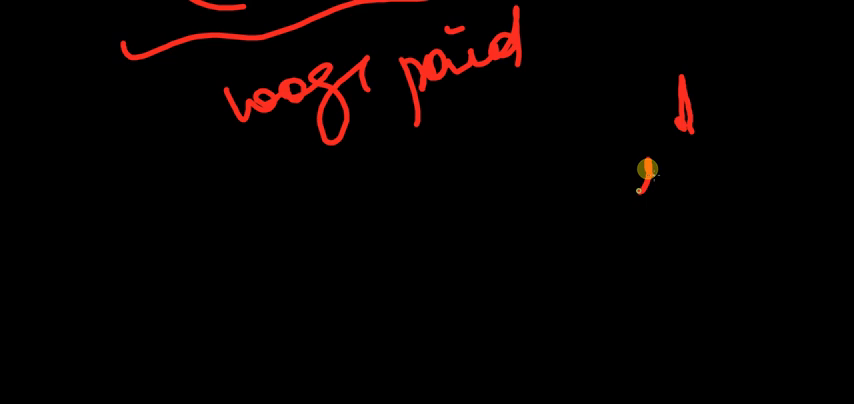
left_click_drag(640, 180, 795, 230)
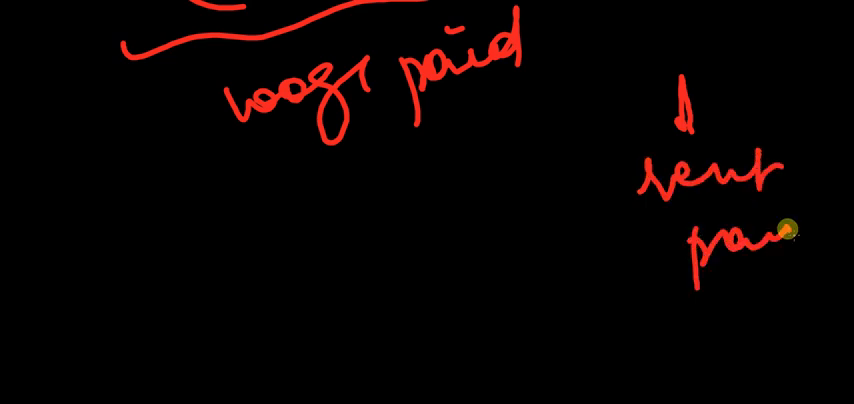
left_click_drag(180, 190, 360, 258)
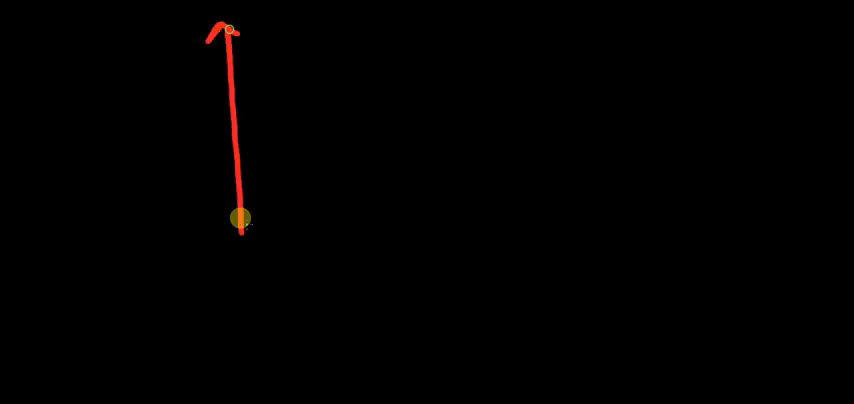
Step: Draw K–L arrow axes labelled with C = wL + rK and intercepts C/r and C/w
left_click_drag(237, 218, 636, 338)
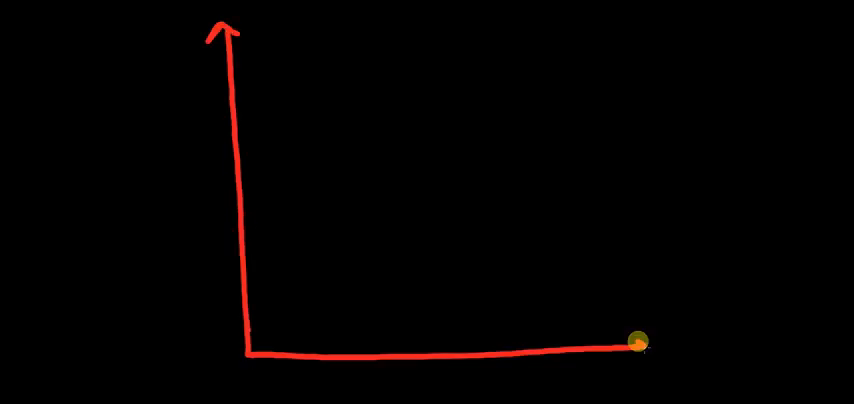
left_click_drag(635, 342, 548, 82)
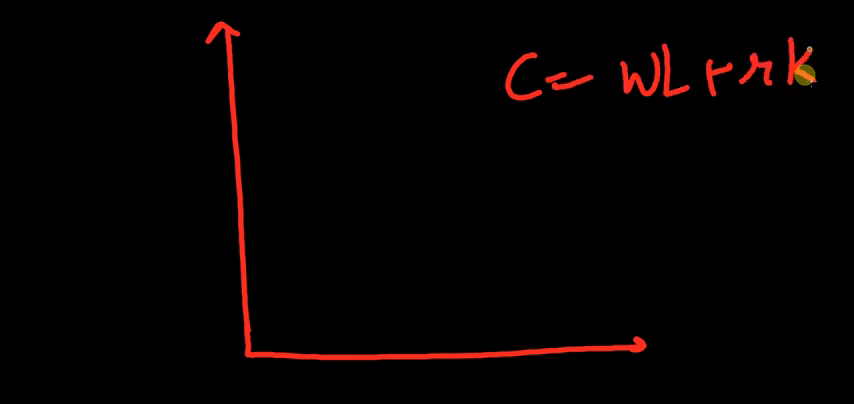
type("L")
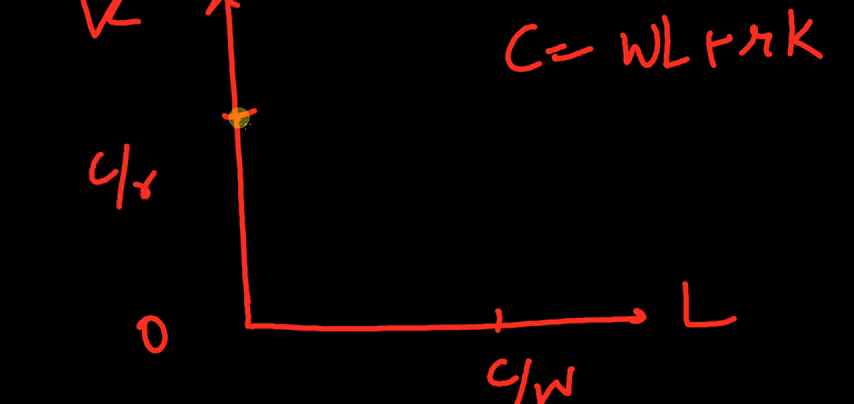
left_click_drag(238, 118, 505, 325)
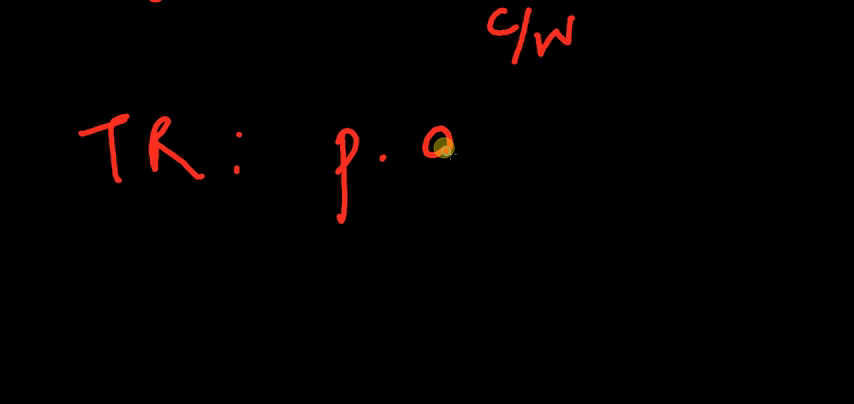
Step: Handwrite 'TR: p·q' in red below the isocost graph
left_click_drag(445, 150, 460, 195)
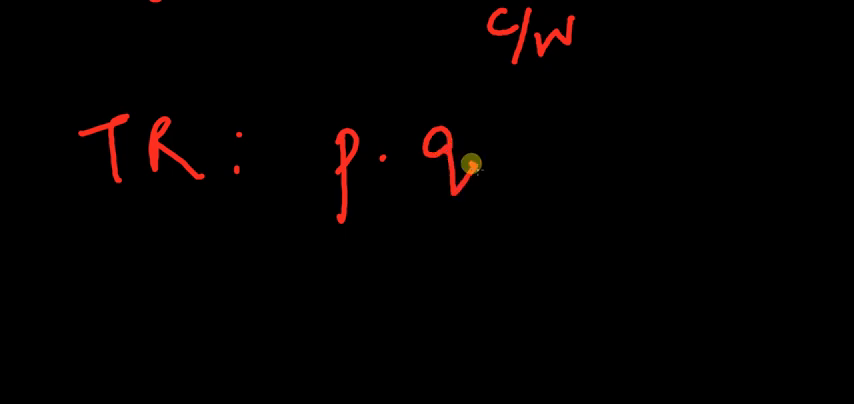